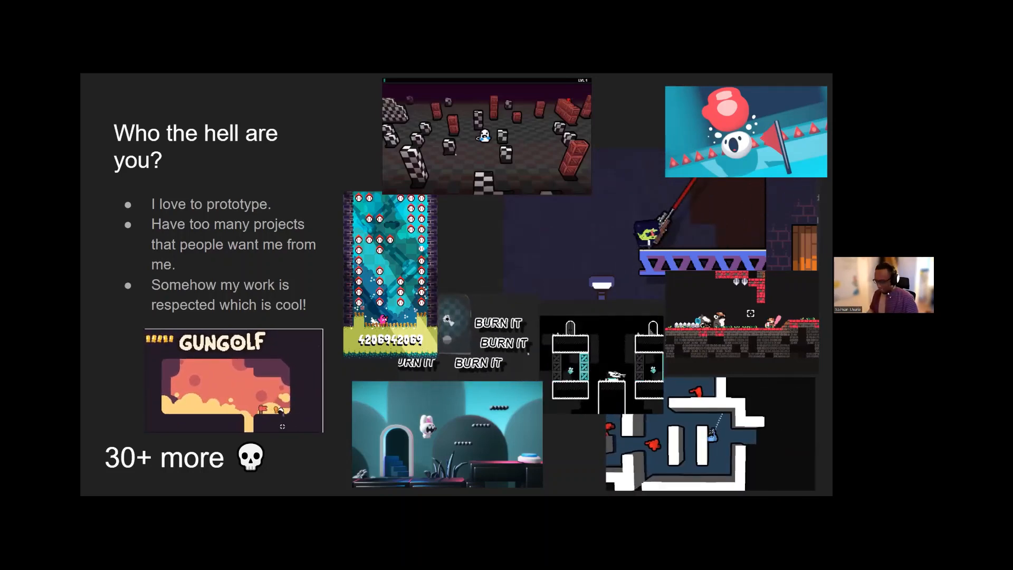
Step: Advance to the 'Things I did to meet the deadline' slide
{"action": "key", "text": "Right"}
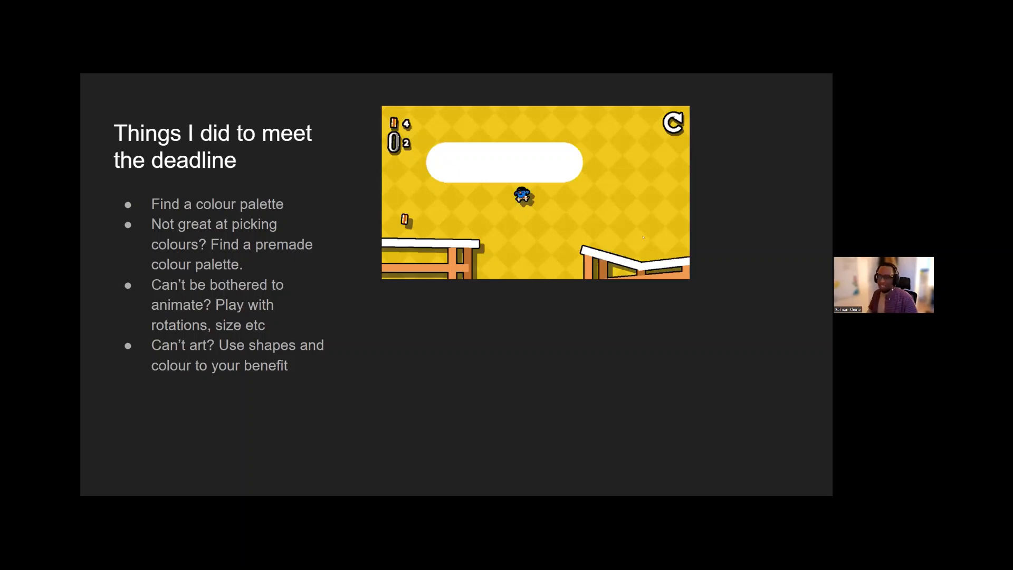
Step: Advance to the GAME FEEL slide listing the juice and feedback types
{"action": "key", "text": "right"}
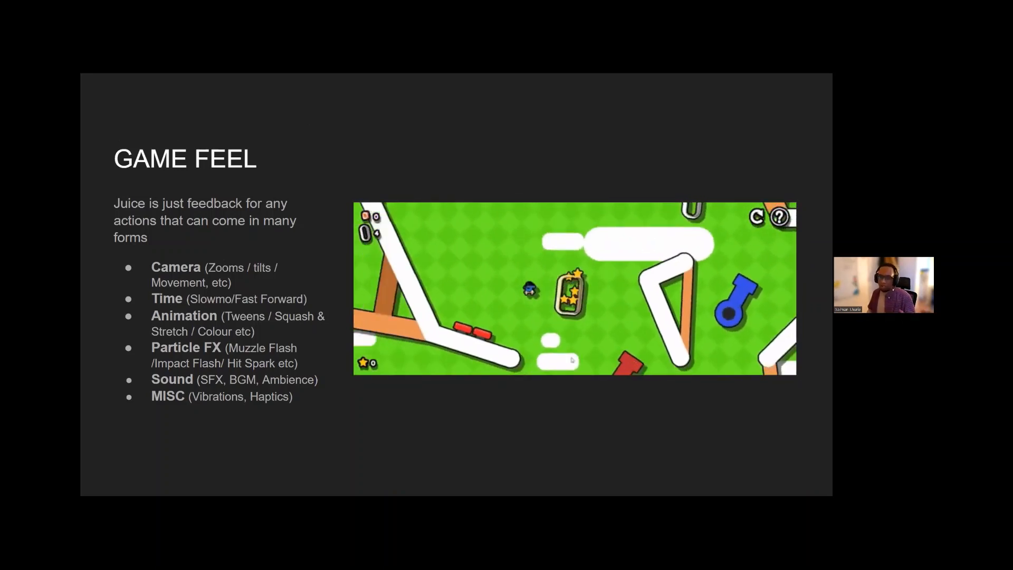
Step: Advance to 'How did the Jam game do?' and start the embedded Tap Tricks video
{"action": "key", "text": "Right"}
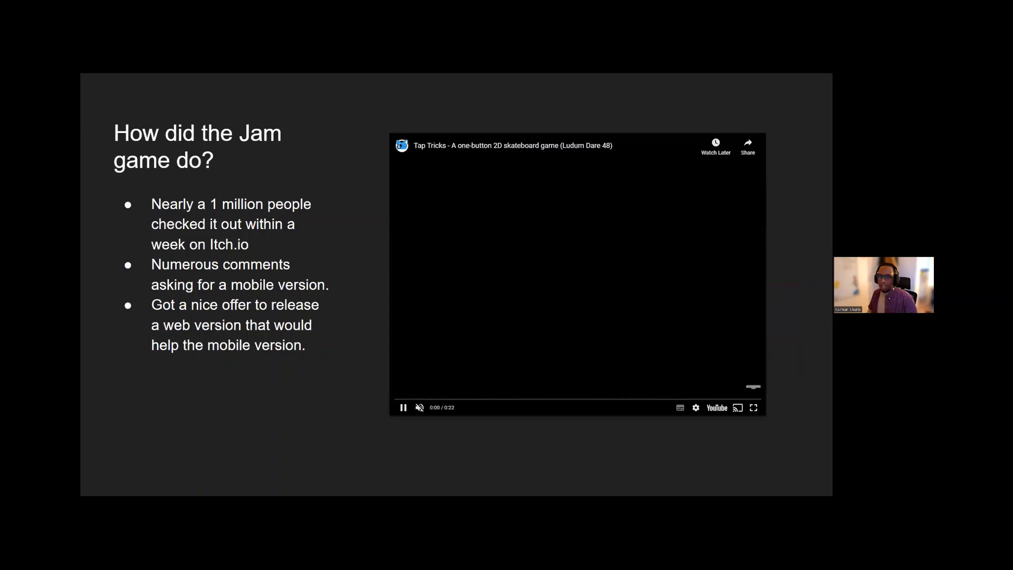
{"action": "left_click", "coordinate": [402, 407]}
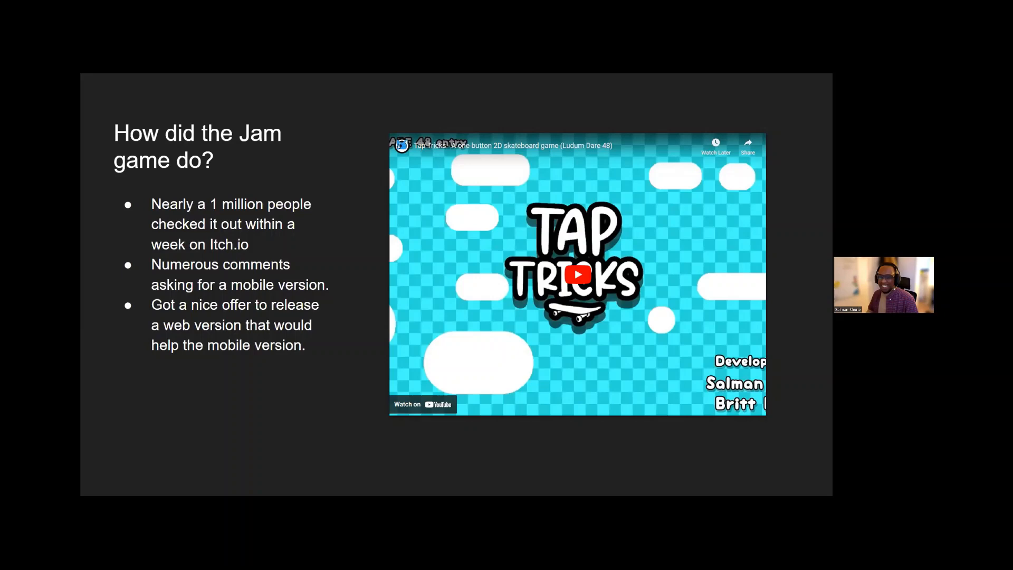
Step: Show the 'What went right?' slide, then continue to the recent-example divider slide
{"action": "key", "text": "Right"}
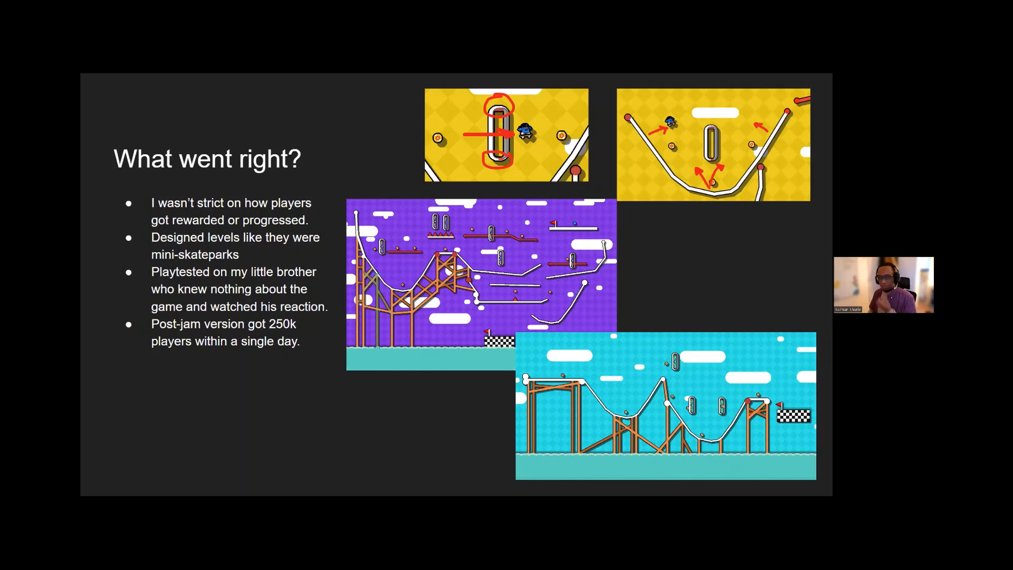
{"action": "key", "text": "Right"}
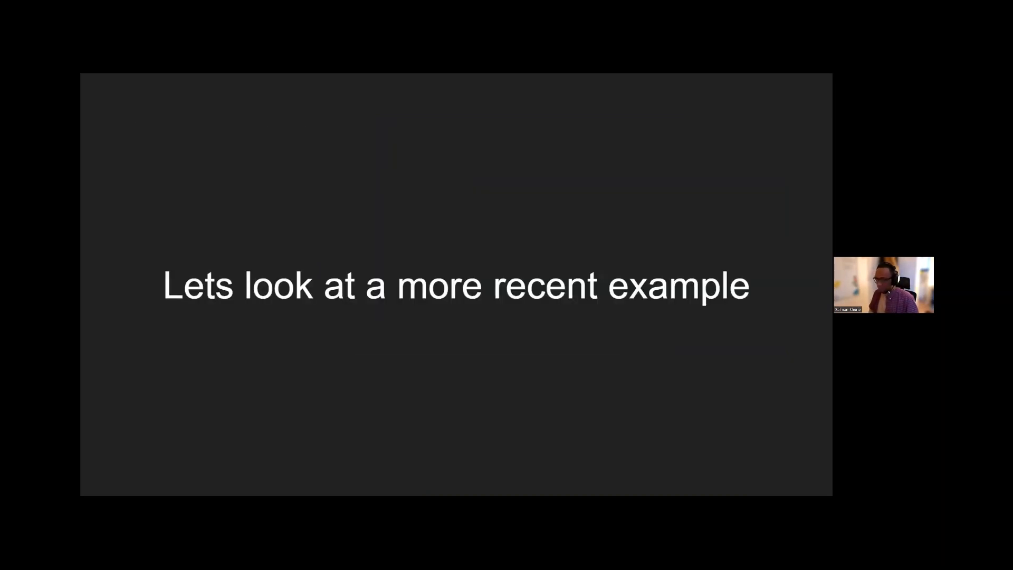
Step: Advance to the 'Hands On Pete' slide describing the jam platformer
{"action": "key", "text": "Right"}
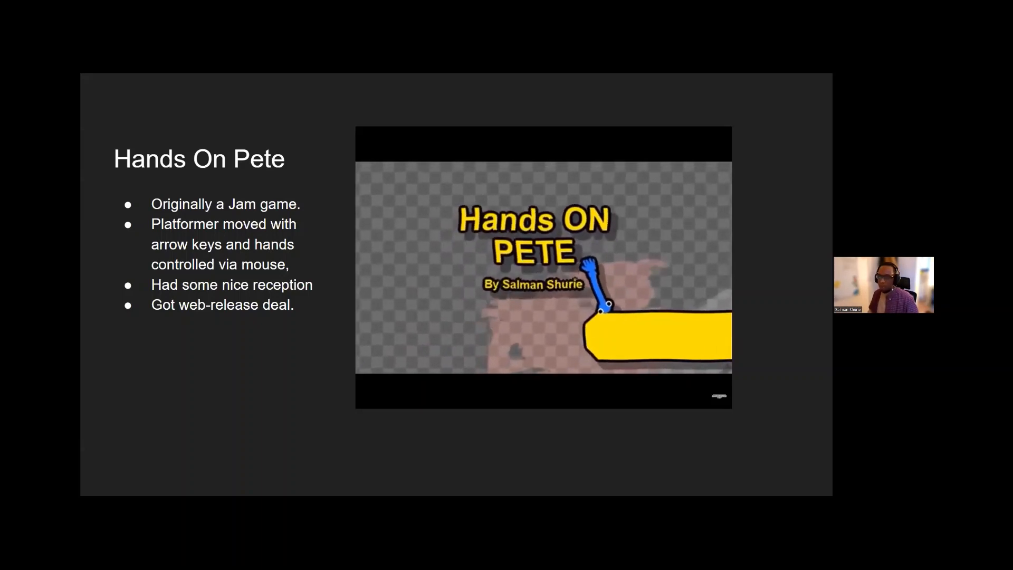
Step: Advance to the 'What happened.' slide listing Hands On Pete's shortcomings
{"action": "key", "text": "right"}
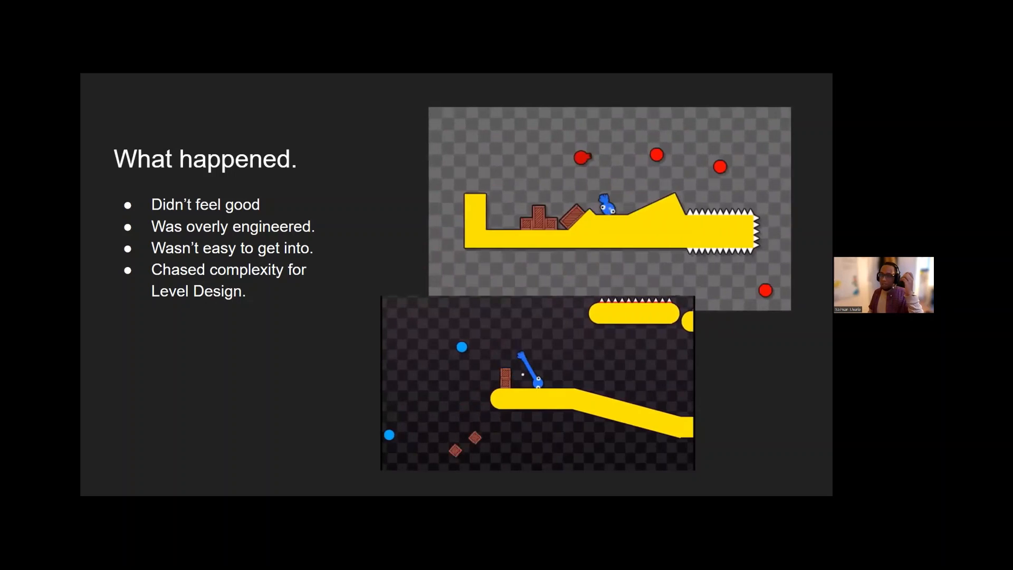
Step: Move on to the Swingo Bingo concept sketches slide
{"action": "key", "text": "Right"}
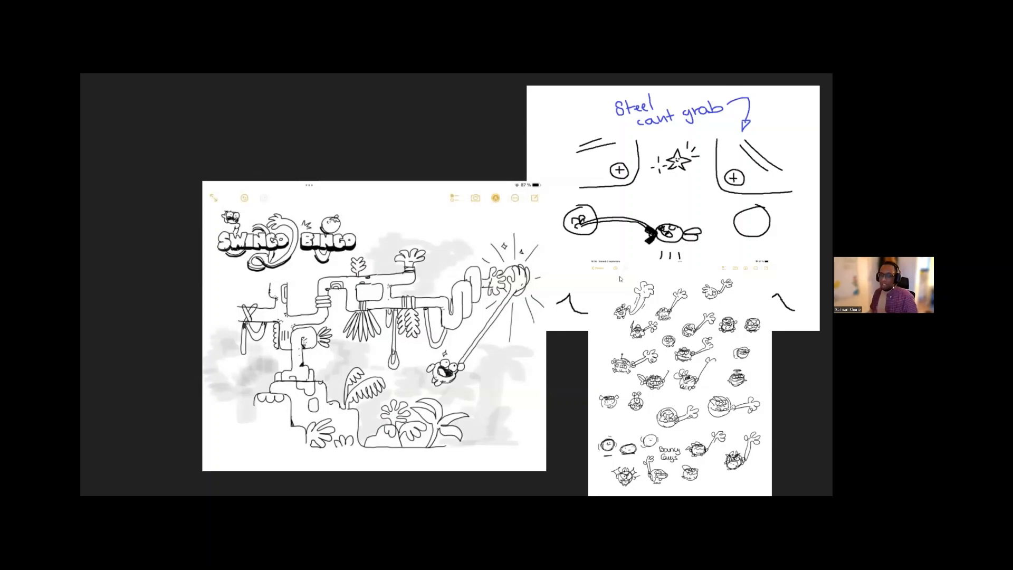
{"action": "mouse_move", "coordinate": [616, 282]}
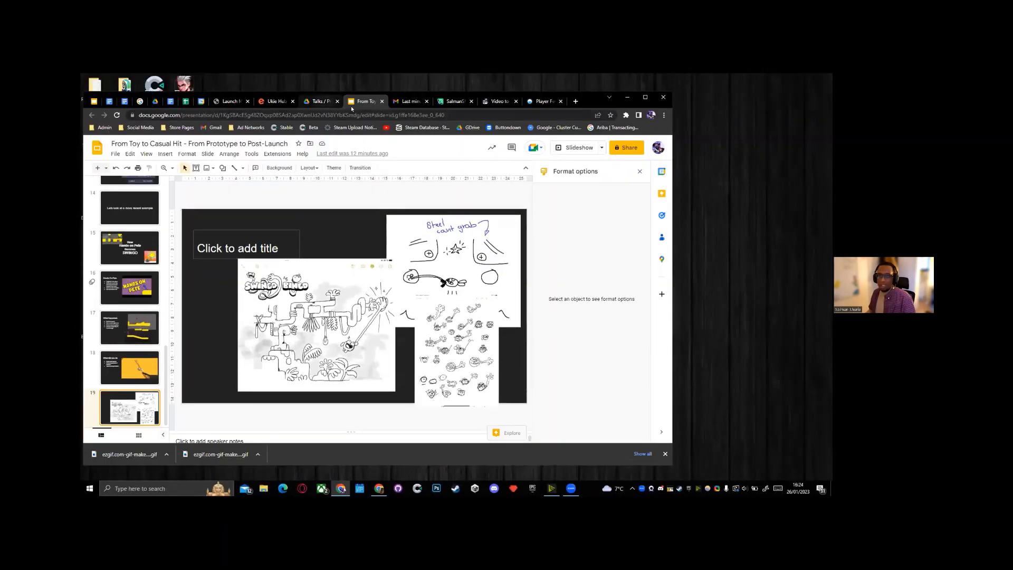
Step: Switch to the Imgur album of game images and scroll down its thumbnails
{"action": "left_click", "coordinate": [454, 101]}
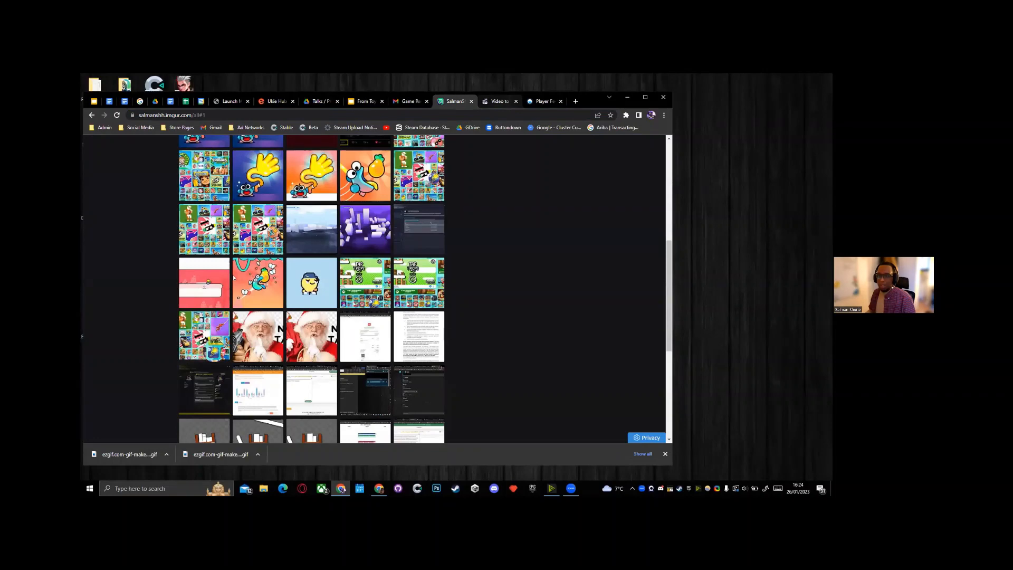
{"action": "scroll", "scroll_direction": "down", "scroll_amount": 3}
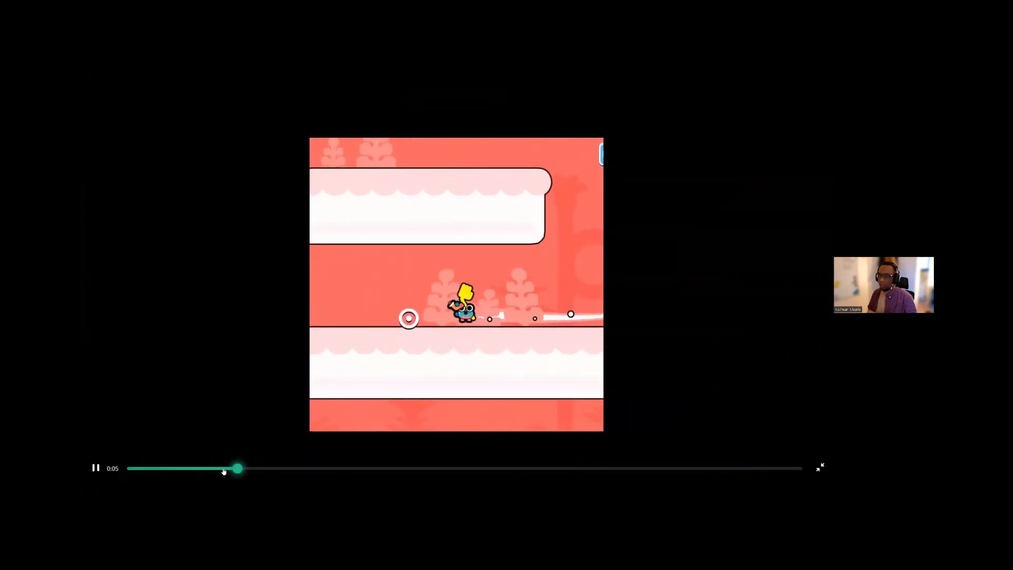
Step: Scrub through the enlarged Swingo gameplay clips, showing swinging levels and the CLEAR screen
{"action": "left_click_drag", "start_coordinate": [238, 468], "coordinate": [427, 467]}
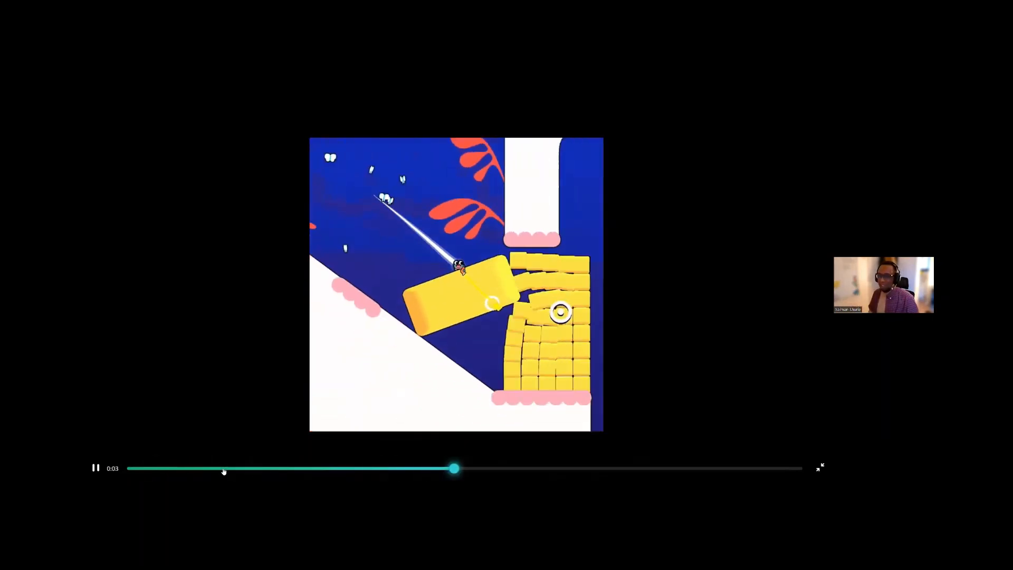
{"action": "left_click_drag", "start_coordinate": [453, 468], "coordinate": [617, 467]}
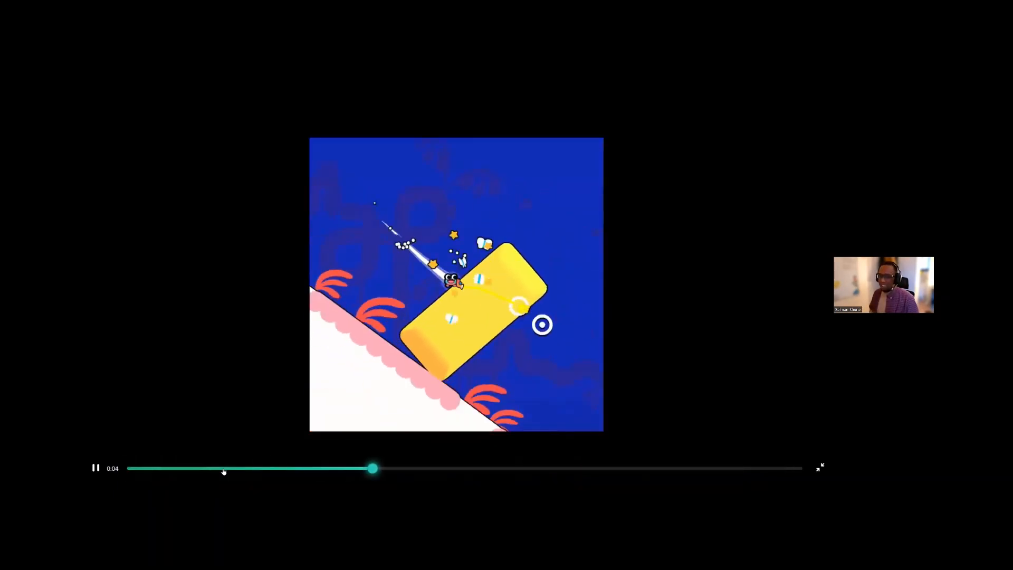
{"action": "left_click_drag", "start_coordinate": [372, 467], "coordinate": [537, 468]}
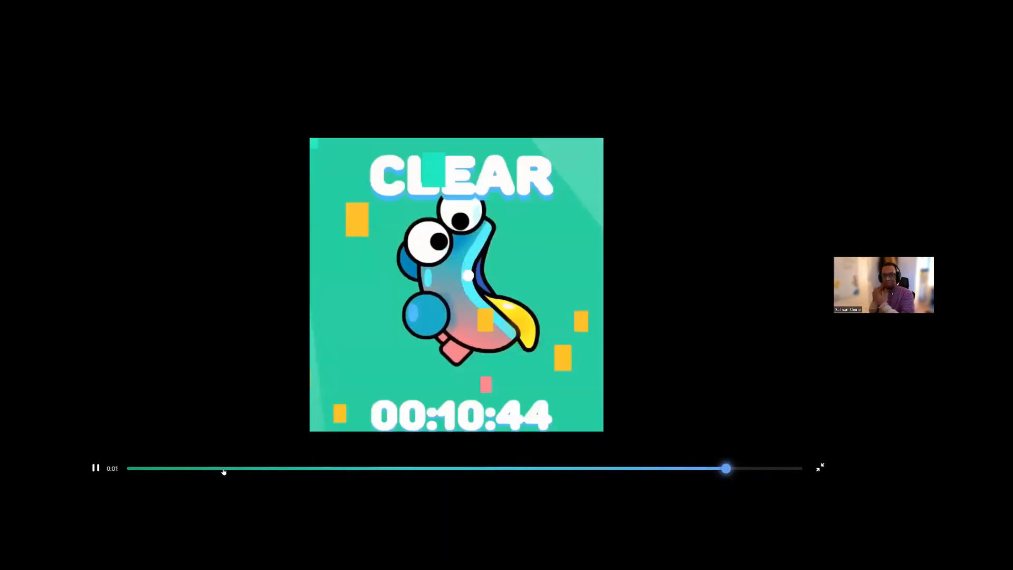
{"action": "left_click_drag", "start_coordinate": [726, 468], "coordinate": [235, 468]}
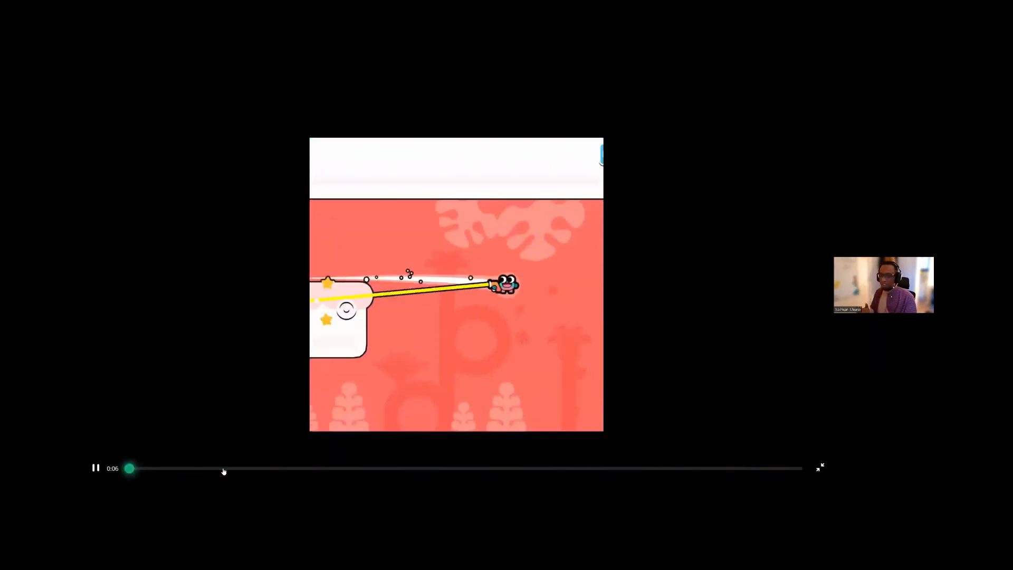
{"action": "left_click_drag", "start_coordinate": [129, 468], "coordinate": [701, 468]}
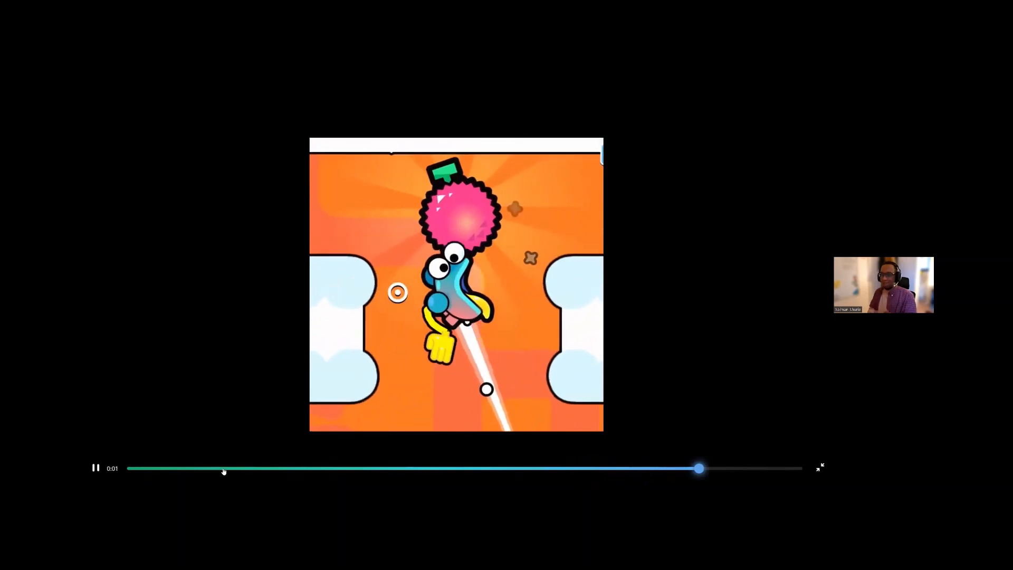